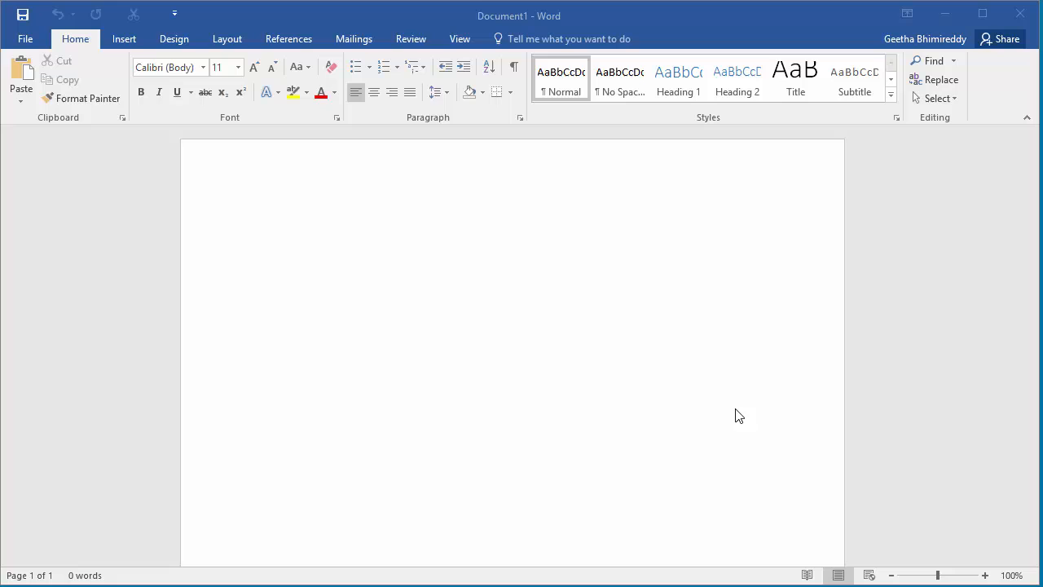
{"action": "mouse_move", "coordinate": [208, 202]}
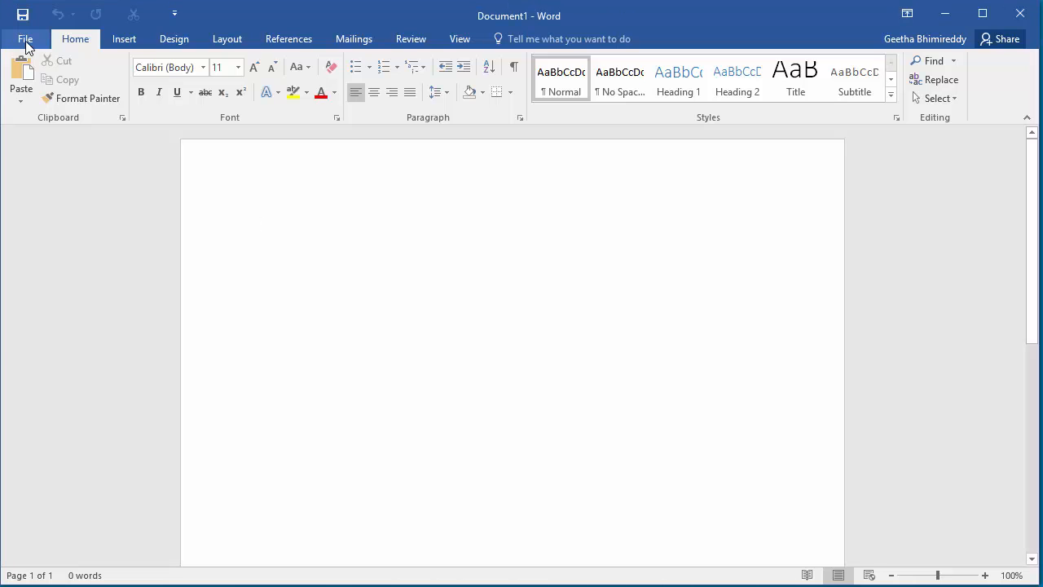
Browse to the Test folder and load the 'Final List of Candidates' document.
{"action": "left_click", "coordinate": [26, 39]}
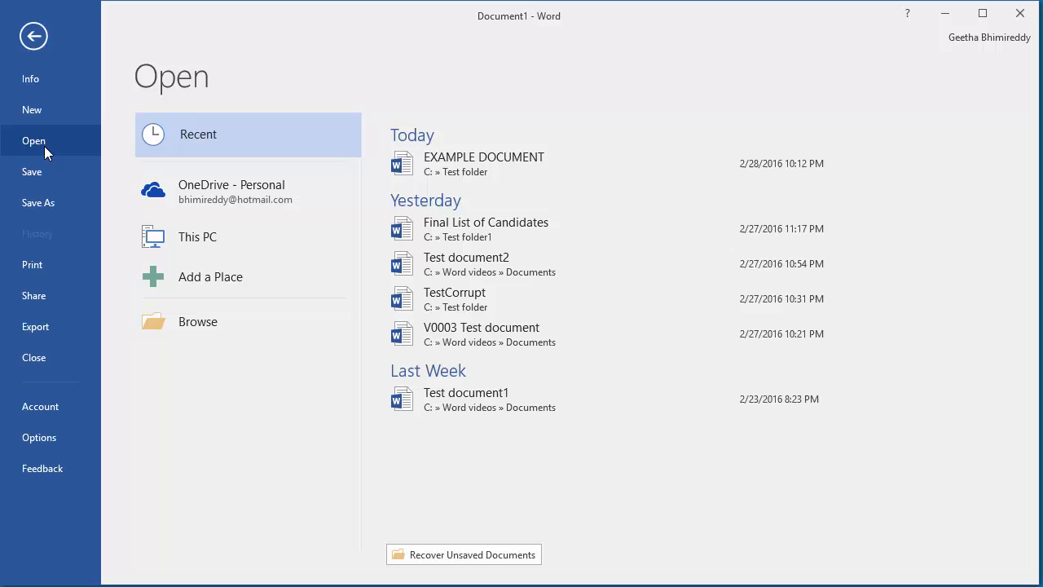
{"action": "mouse_move", "coordinate": [49, 150]}
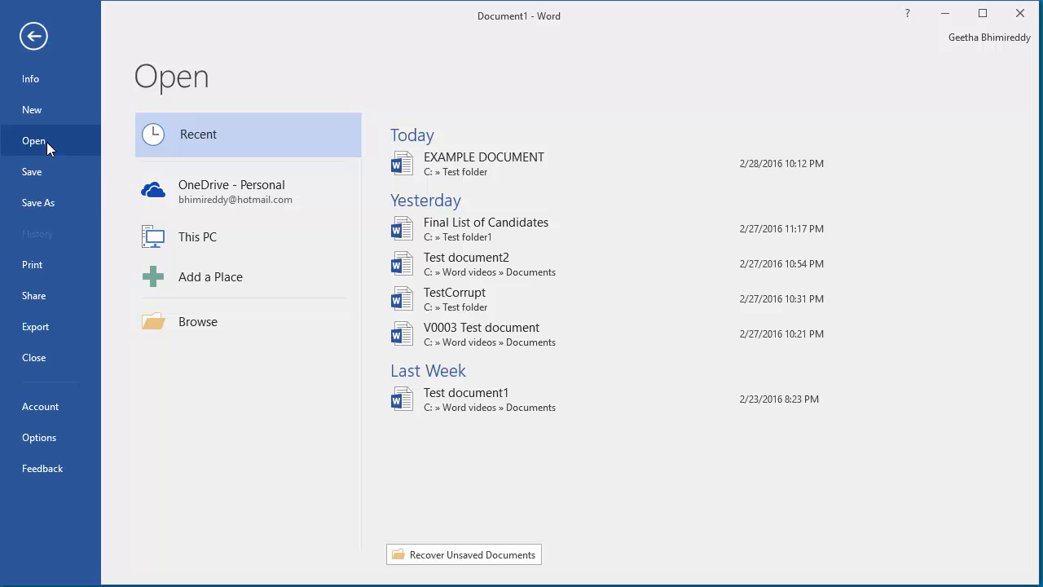
{"action": "mouse_move", "coordinate": [194, 326]}
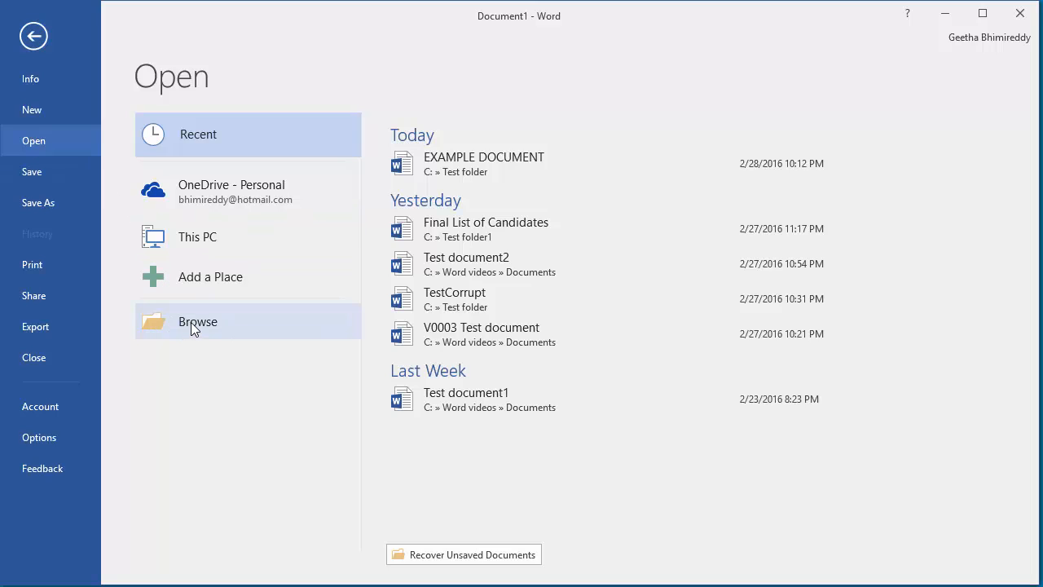
{"action": "left_click", "coordinate": [198, 321]}
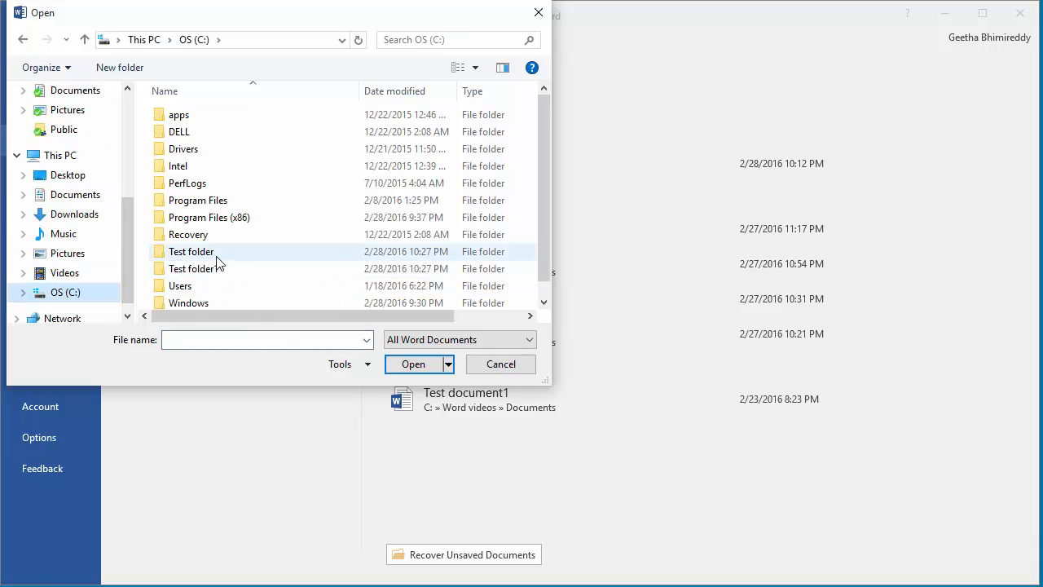
{"action": "double_click", "coordinate": [190, 251]}
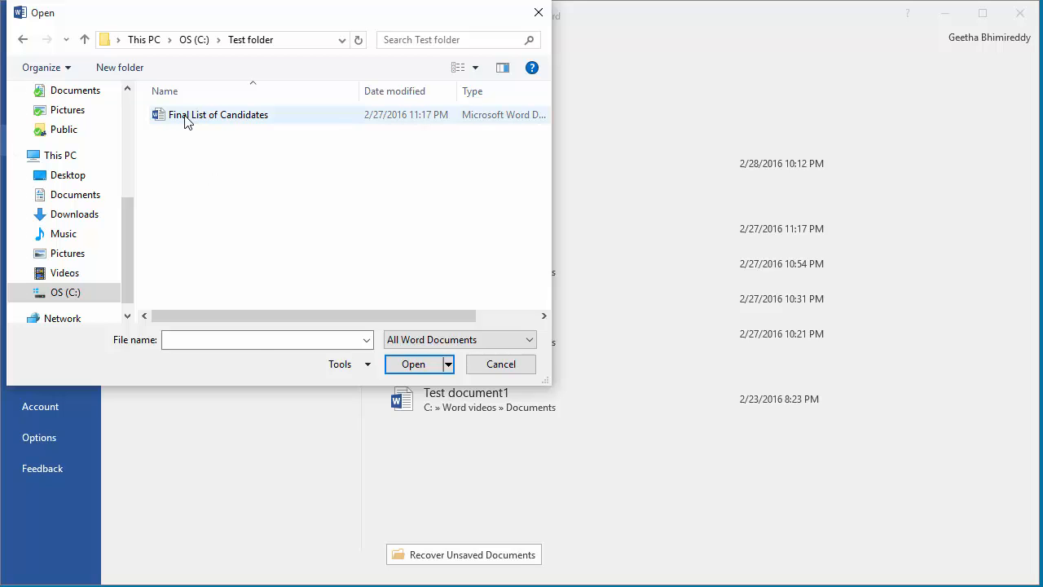
{"action": "left_click", "coordinate": [500, 365]}
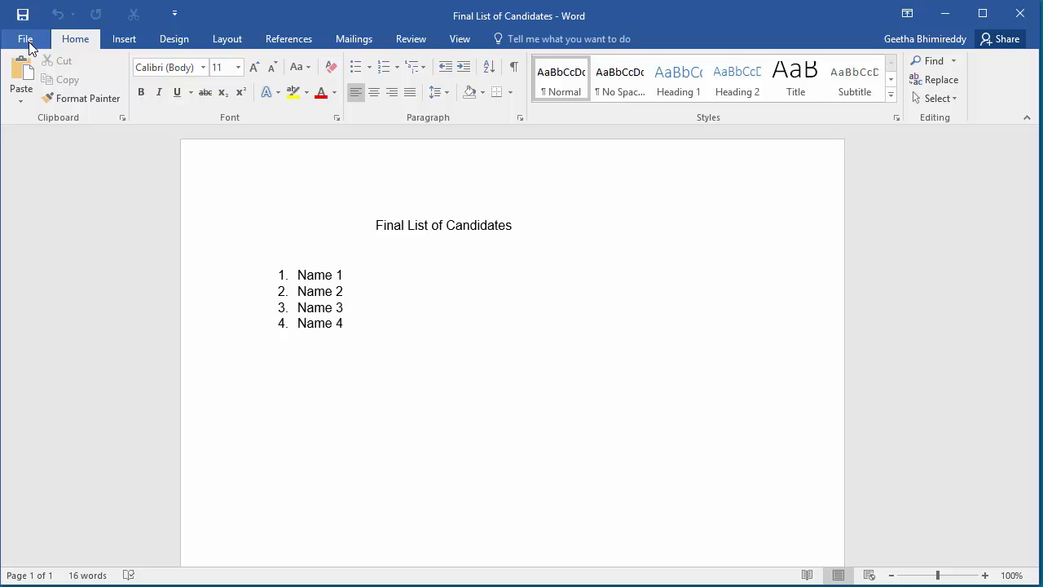
From the Info page's Properties dropdown, choose Advanced Properties for the document.
{"action": "left_click", "coordinate": [26, 39]}
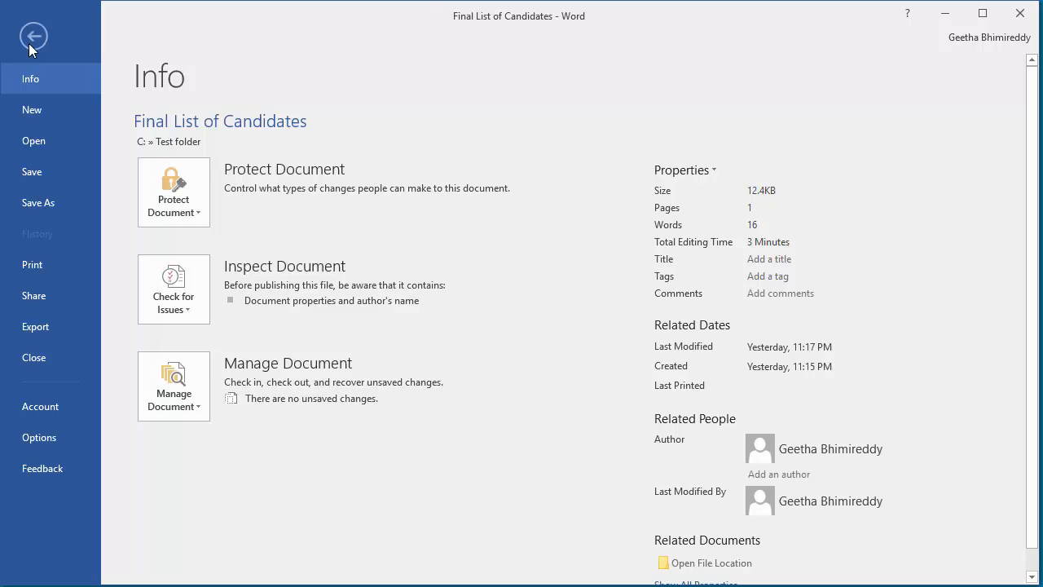
{"action": "mouse_move", "coordinate": [39, 84]}
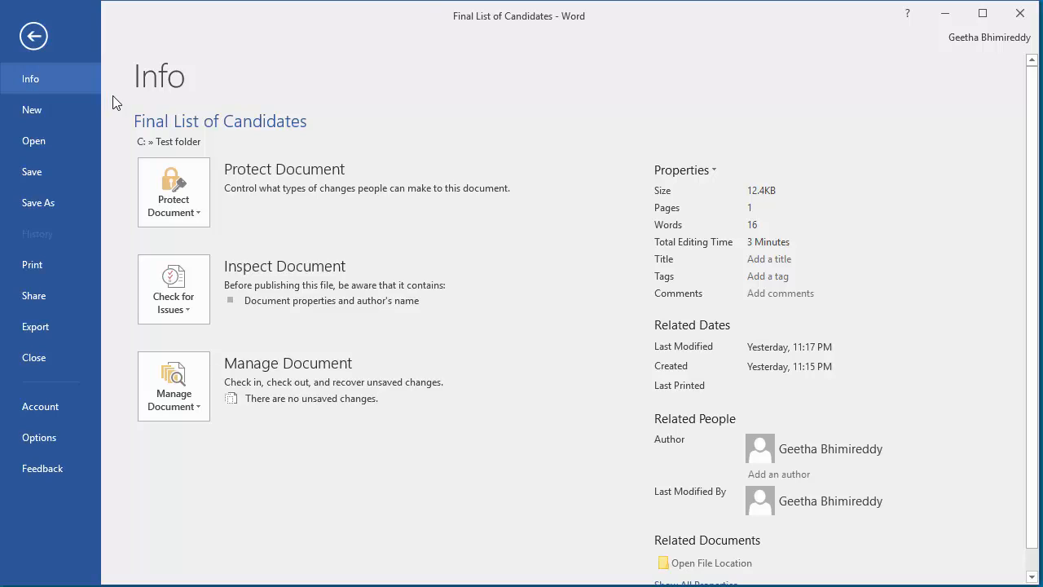
{"action": "mouse_move", "coordinate": [458, 153]}
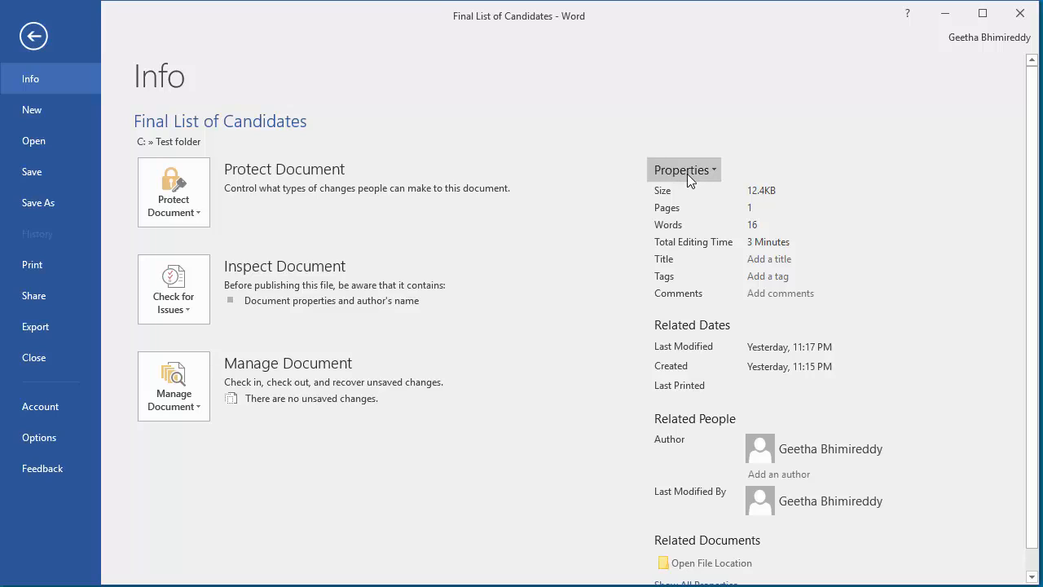
{"action": "left_click", "coordinate": [683, 169]}
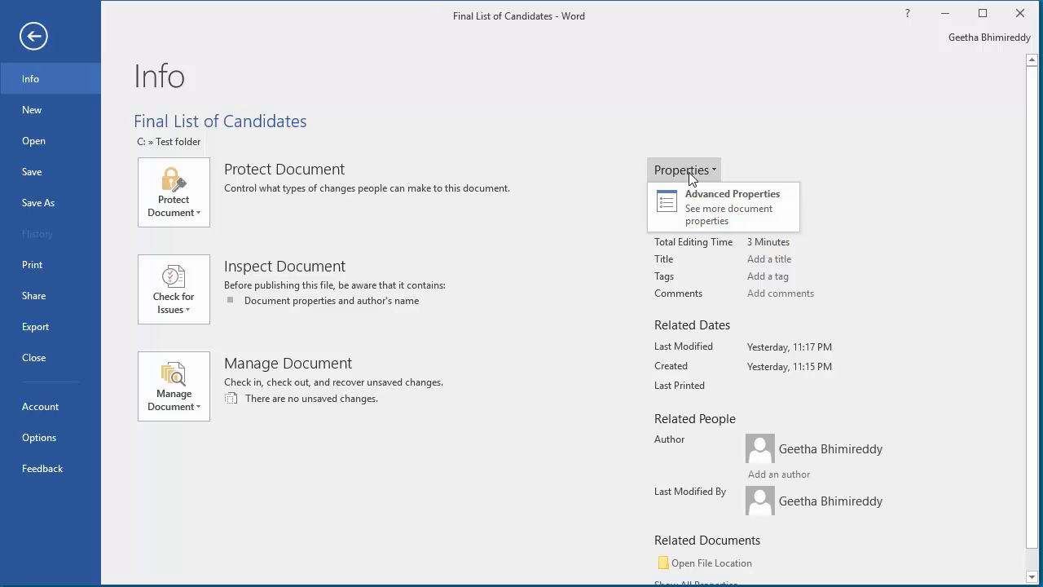
{"action": "mouse_move", "coordinate": [698, 186]}
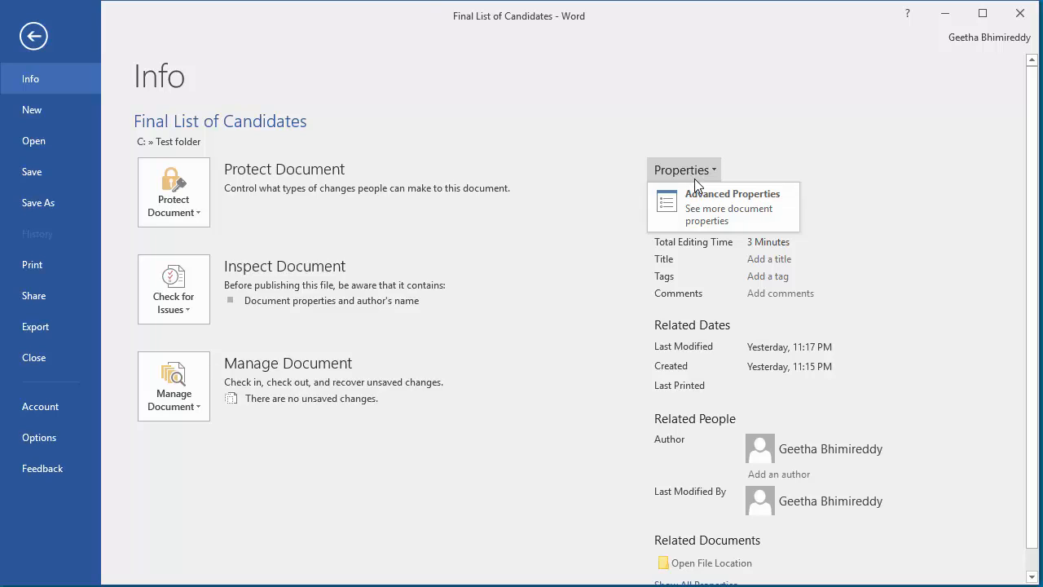
{"action": "mouse_move", "coordinate": [714, 211]}
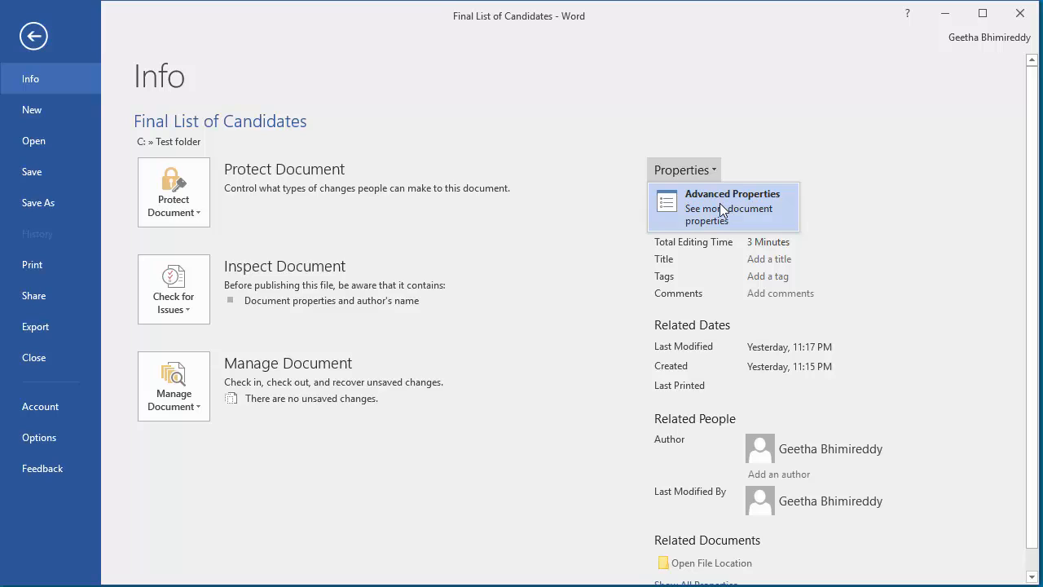
{"action": "left_click", "coordinate": [731, 192]}
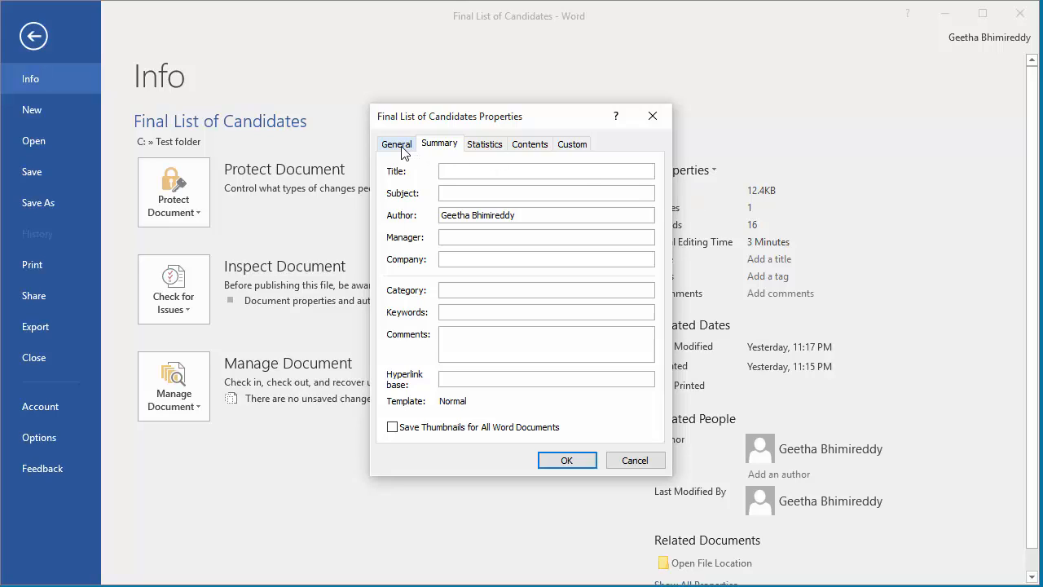
Show the General details listing type, location, size, dates and MS-DOS name FINALL~1.DOC.
{"action": "left_click", "coordinate": [396, 144]}
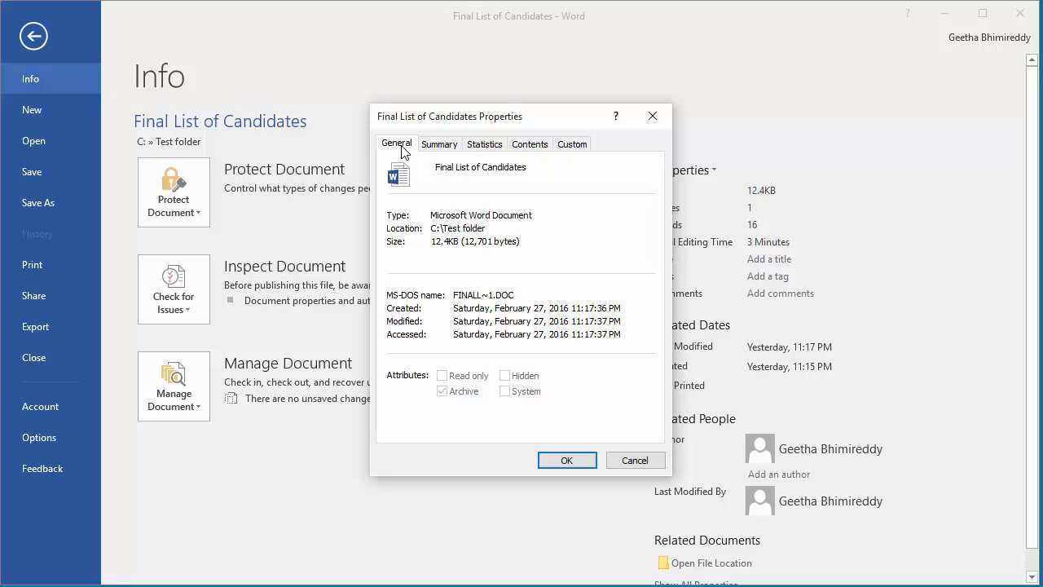
{"action": "mouse_move", "coordinate": [432, 290]}
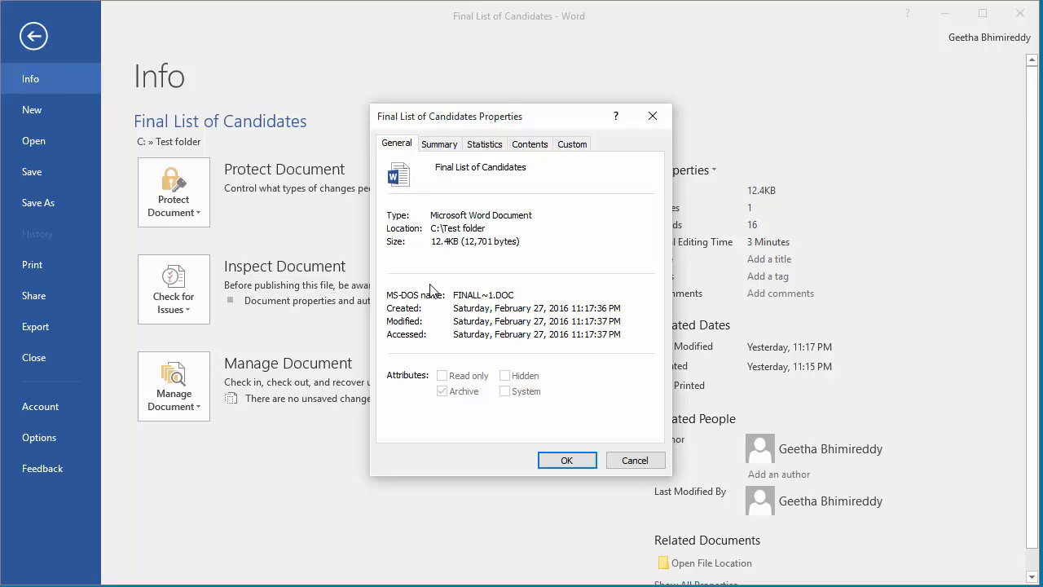
{"action": "mouse_move", "coordinate": [451, 305]}
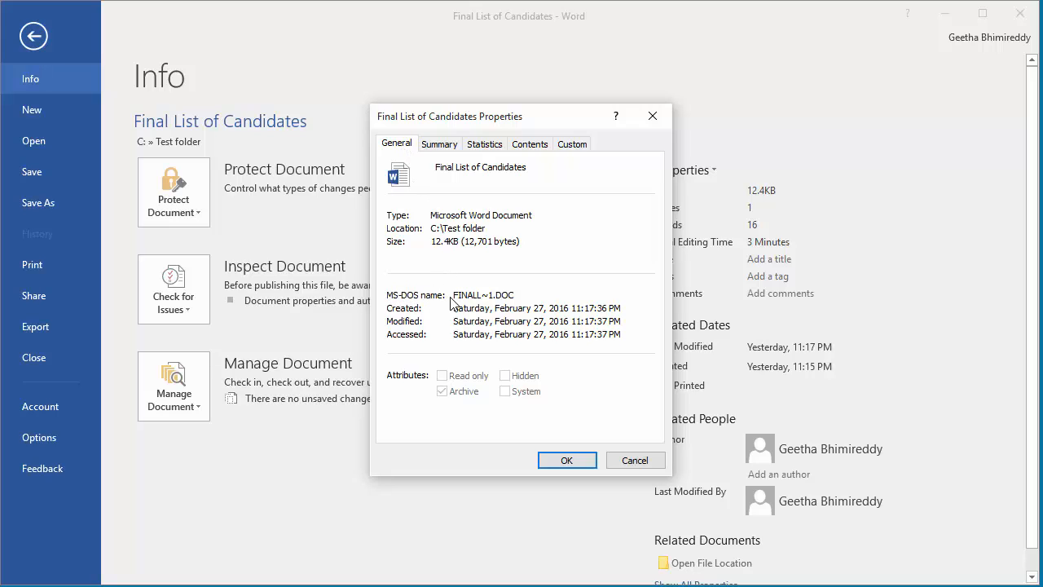